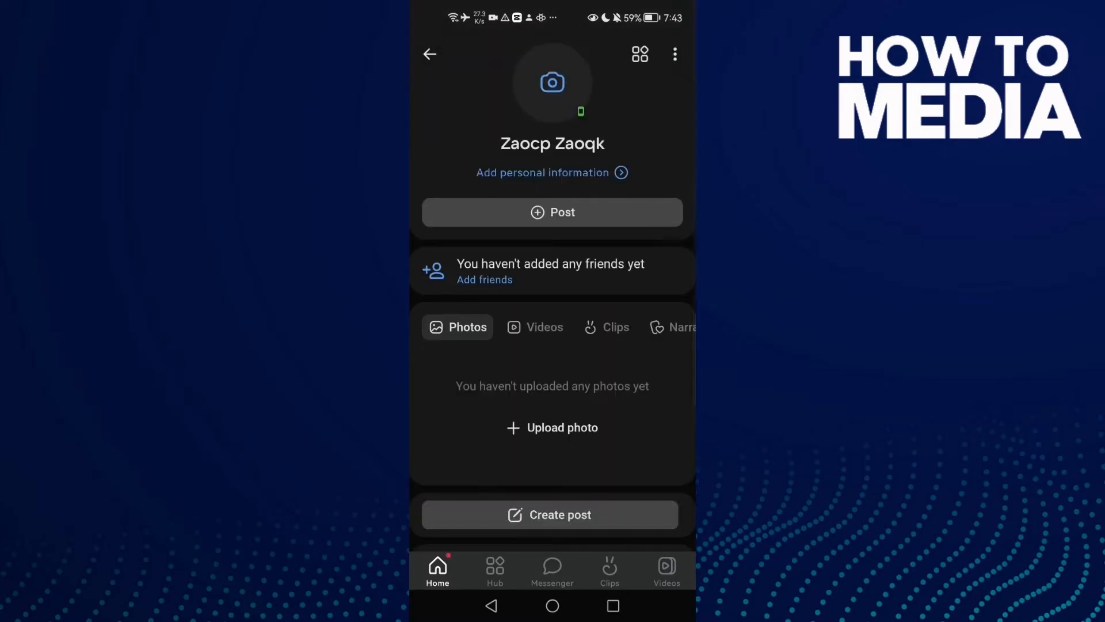
From the profile's options menu, enter Edit profile and choose Security in the Info list.
click(673, 55)
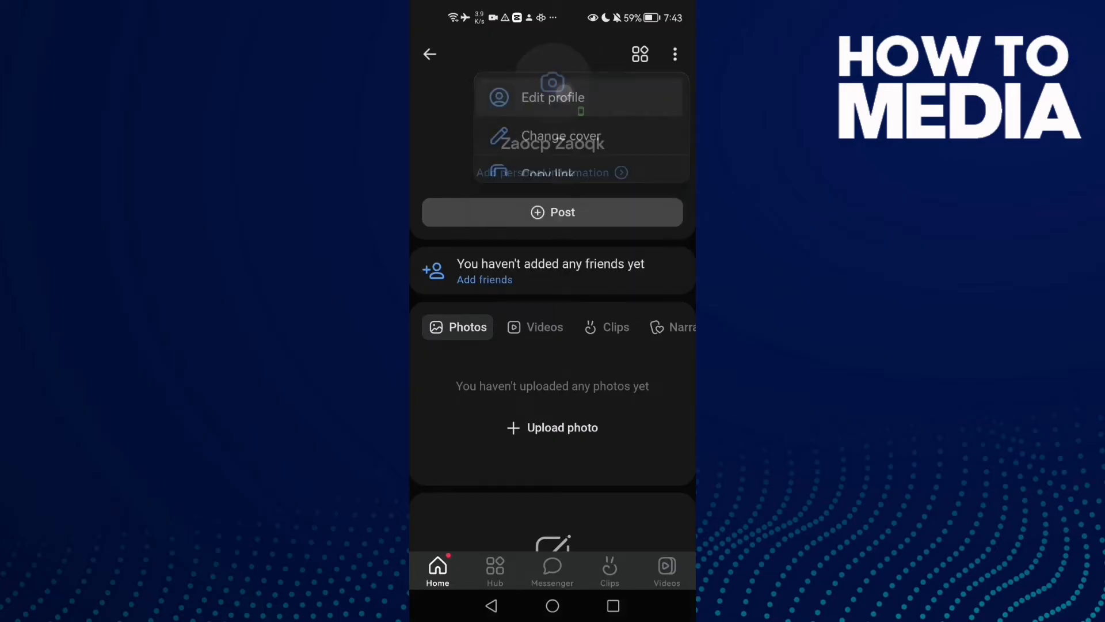
click(552, 97)
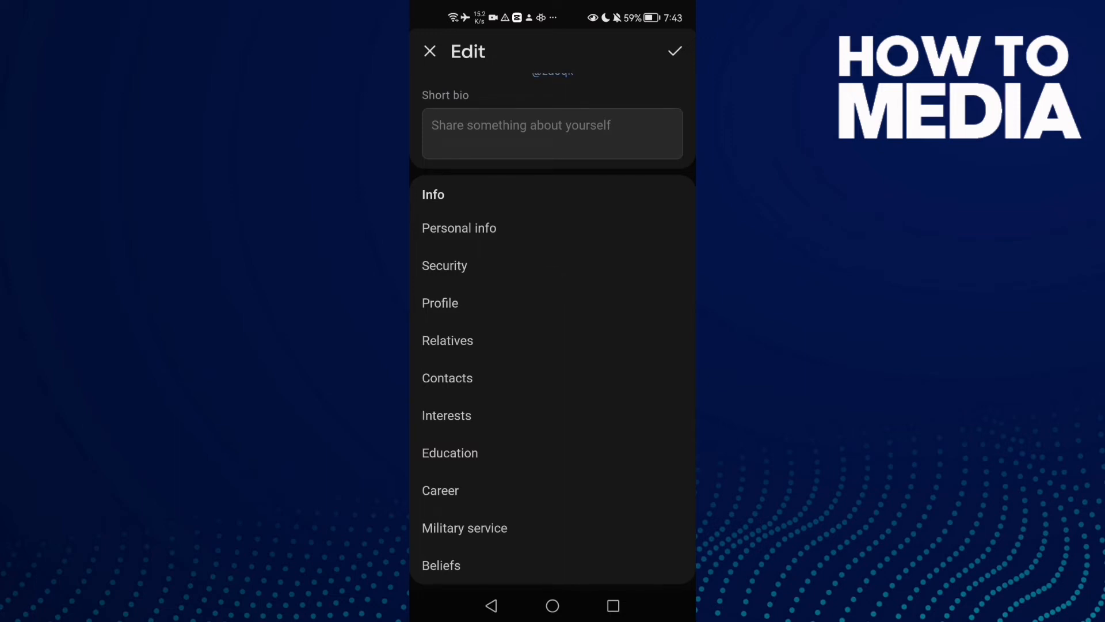
click(430, 50)
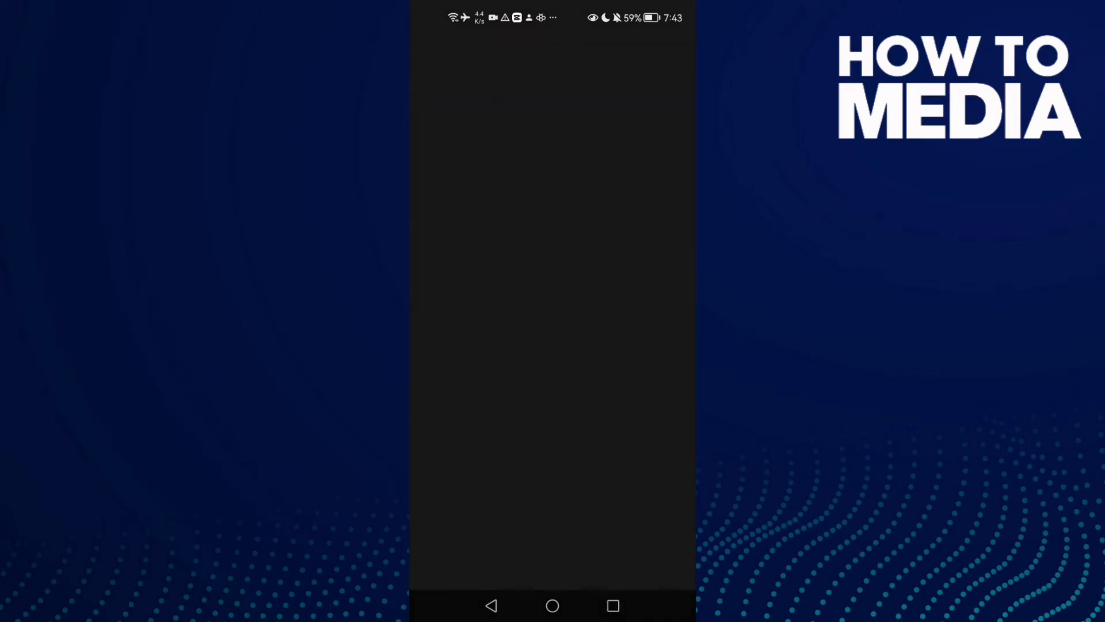